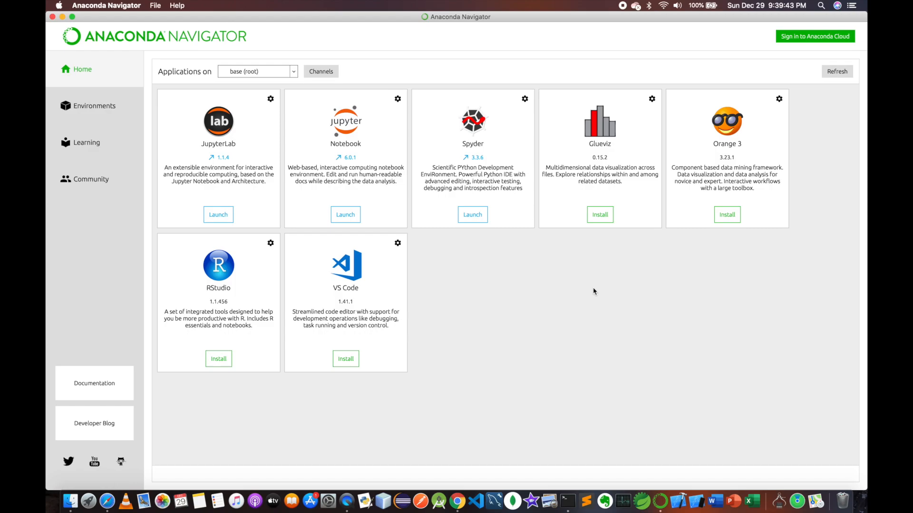
{"action": "mouse_move", "coordinate": [635, 379]}
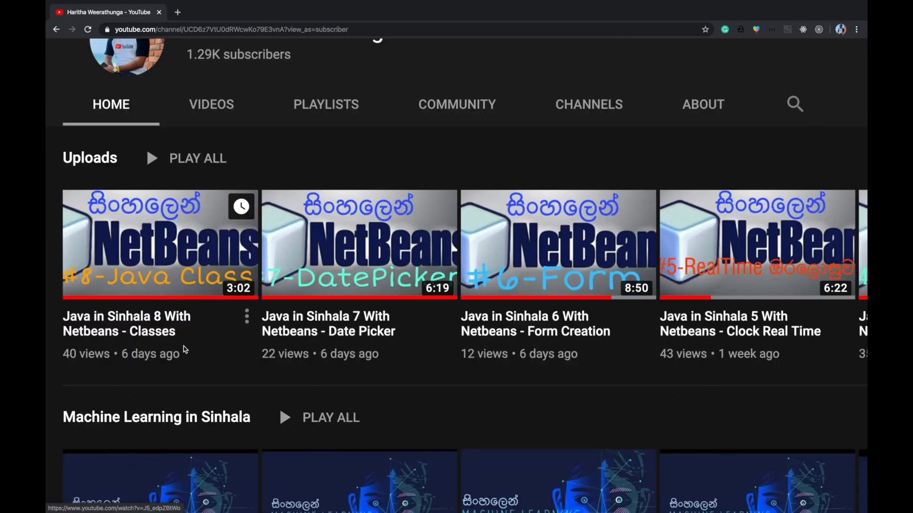
Step: Create a new Python 3 notebook from the Jupyter file browser's New menu in the NLP folder
{"action": "scroll", "scroll_direction": "down", "scroll_amount": 3}
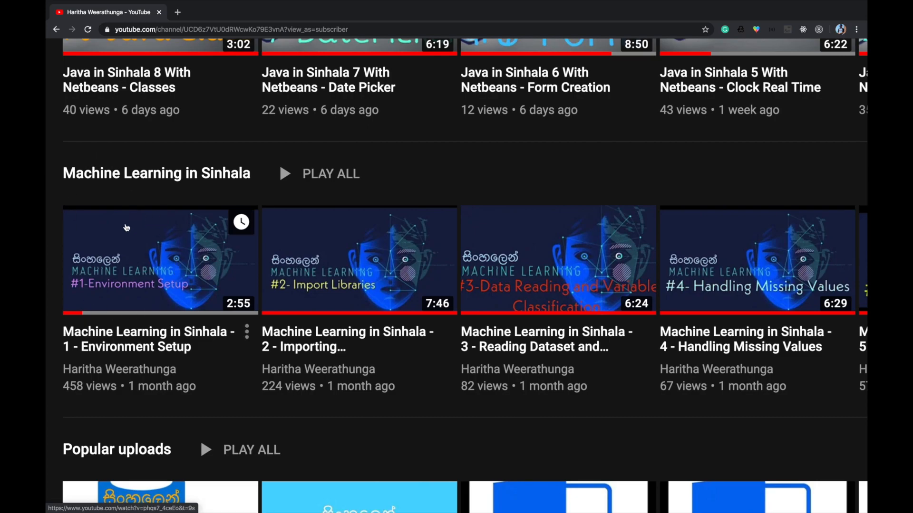
{"action": "mouse_move", "coordinate": [155, 322]}
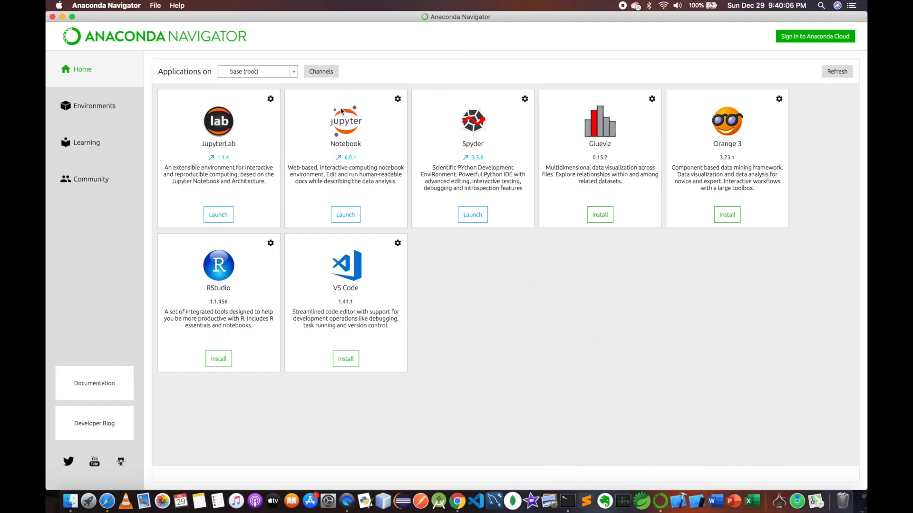
{"action": "mouse_move", "coordinate": [386, 184]}
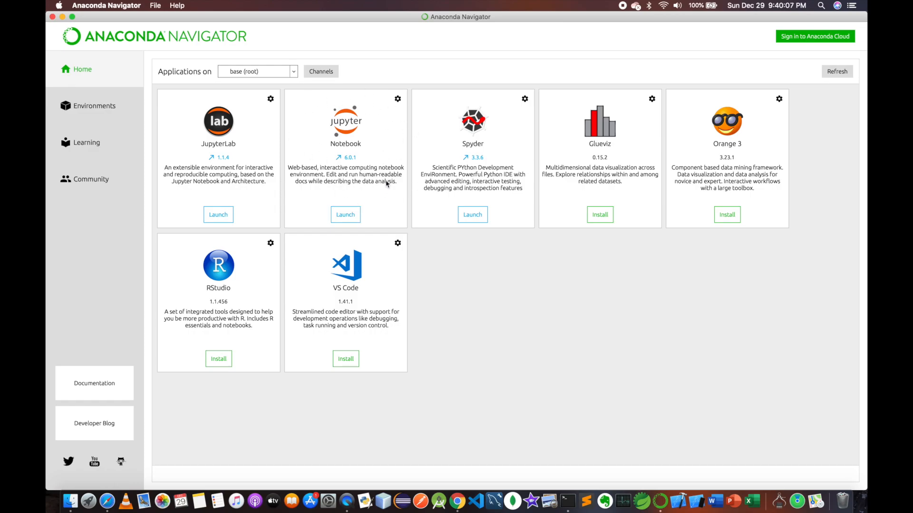
{"action": "mouse_move", "coordinate": [462, 293]}
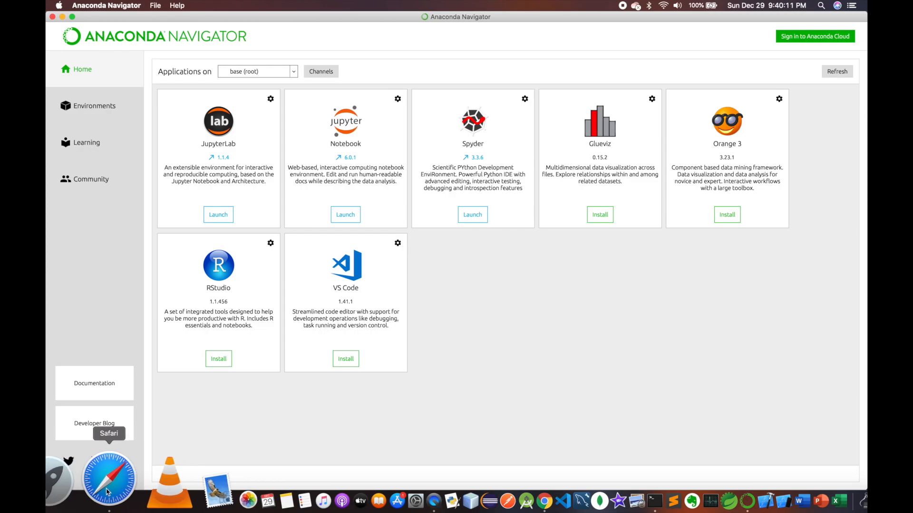
{"action": "left_click", "coordinate": [109, 476]}
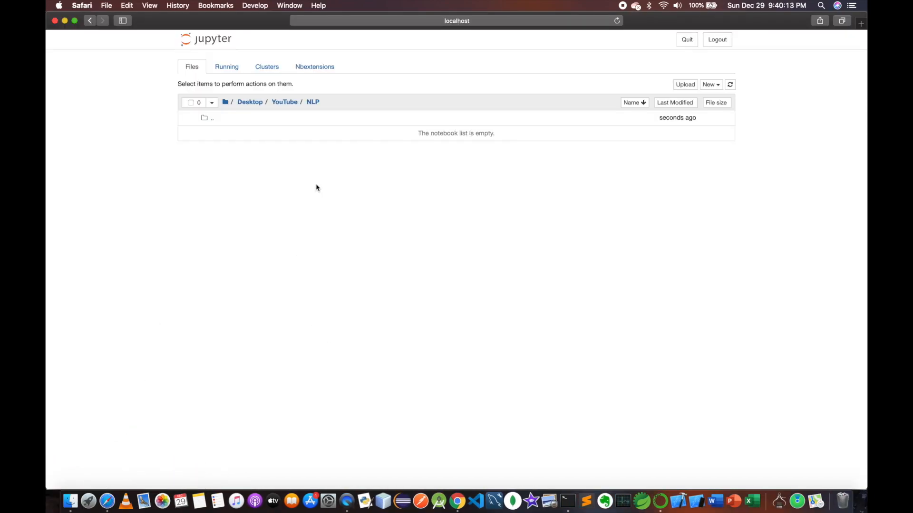
{"action": "mouse_move", "coordinate": [289, 151]}
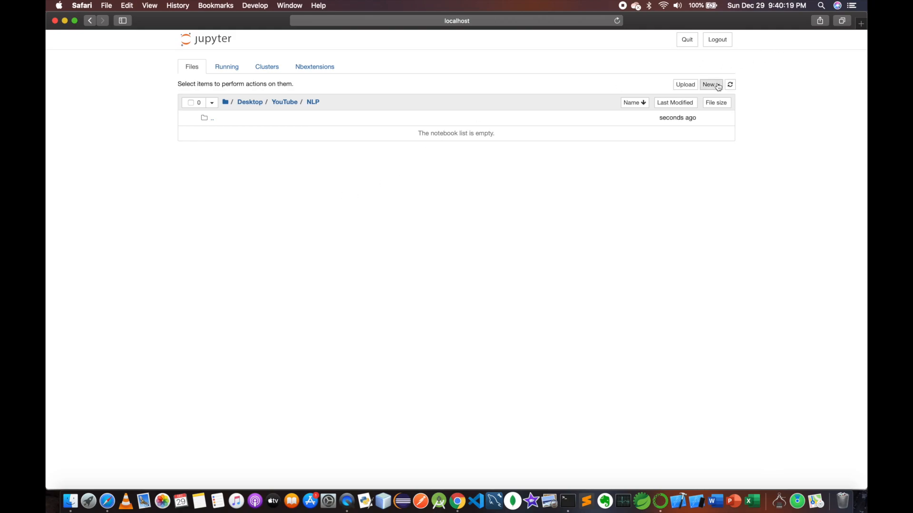
{"action": "left_click", "coordinate": [710, 85]}
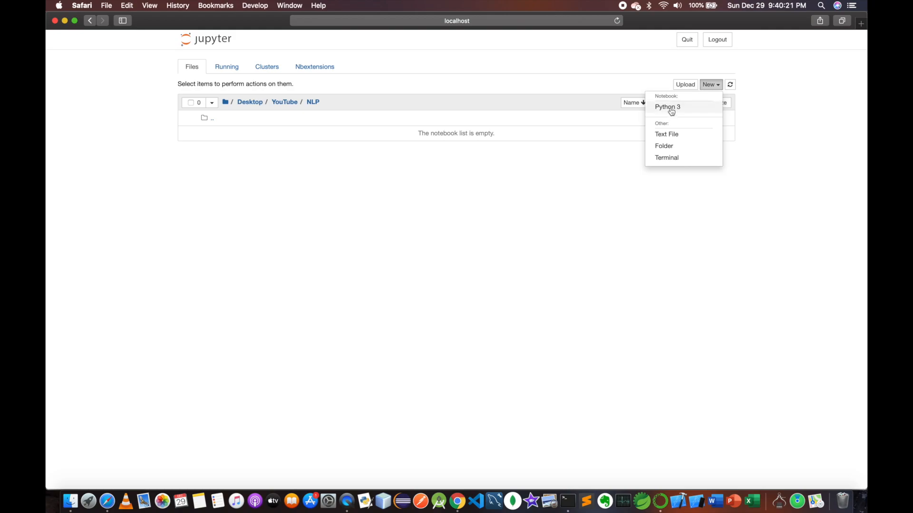
{"action": "mouse_move", "coordinate": [667, 107]}
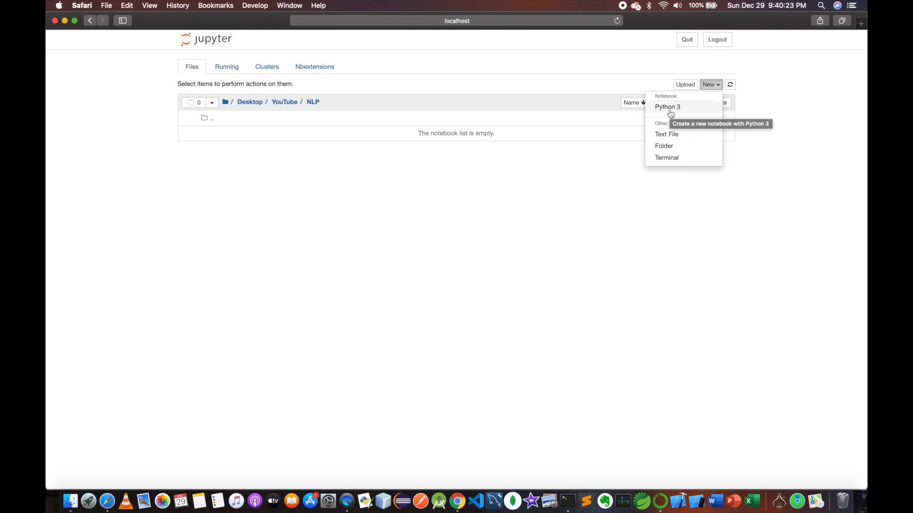
{"action": "left_click", "coordinate": [667, 106]}
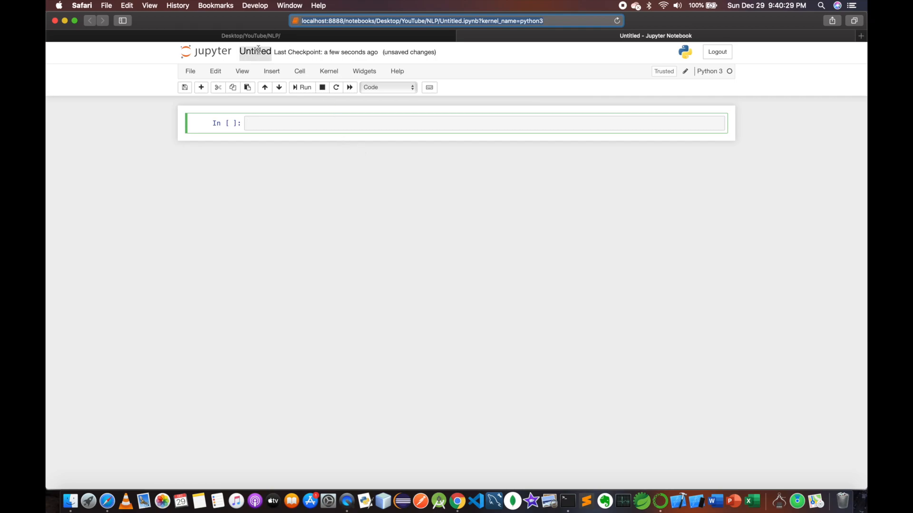
Step: Rename the untitled notebook to 'Test' via the Rename Notebook dialog
{"action": "left_click", "coordinate": [255, 52]}
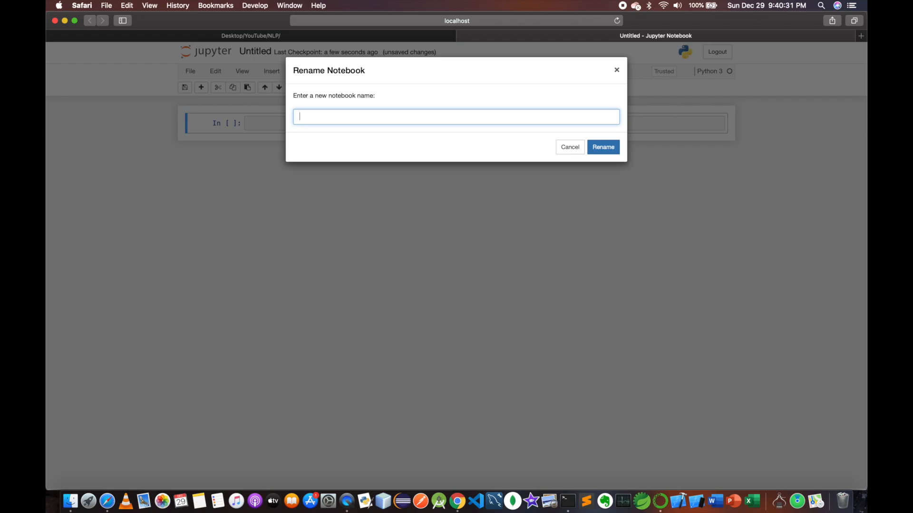
{"action": "type", "text": "Test"}
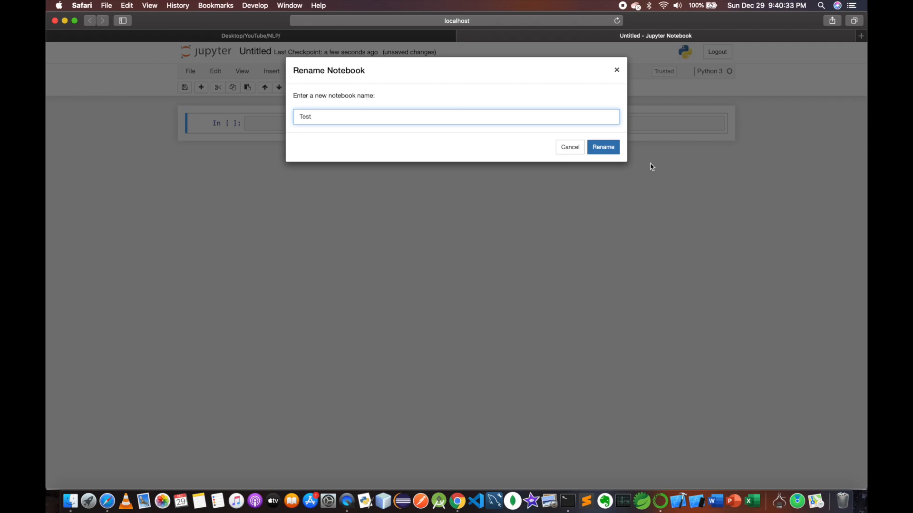
{"action": "left_click", "coordinate": [602, 147]}
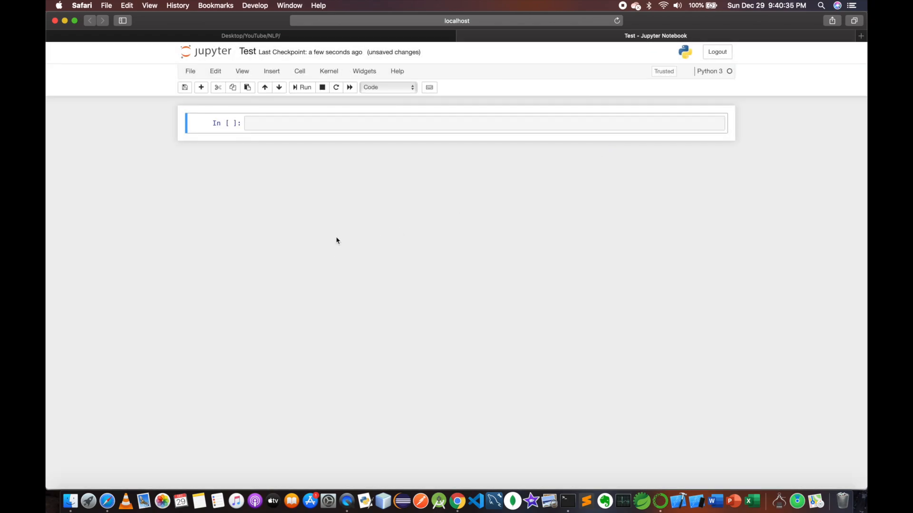
{"action": "mouse_move", "coordinate": [346, 229]}
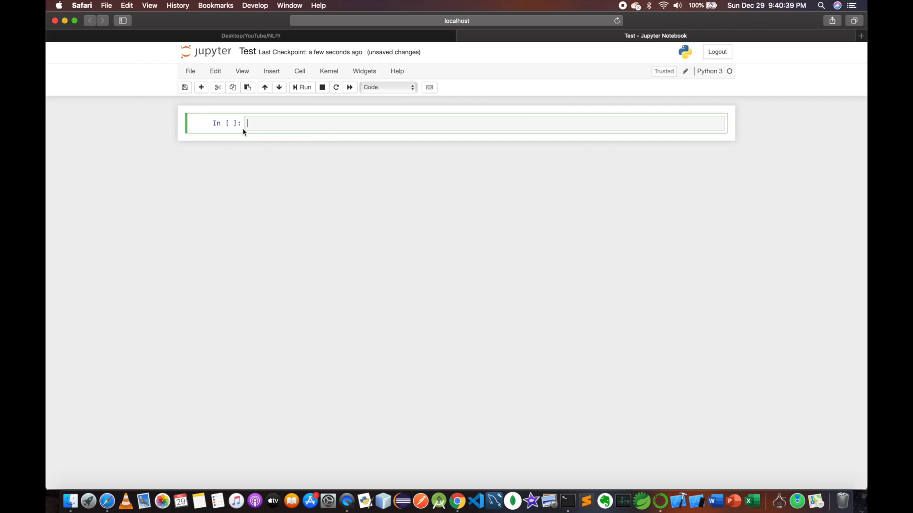
{"action": "mouse_move", "coordinate": [355, 139]}
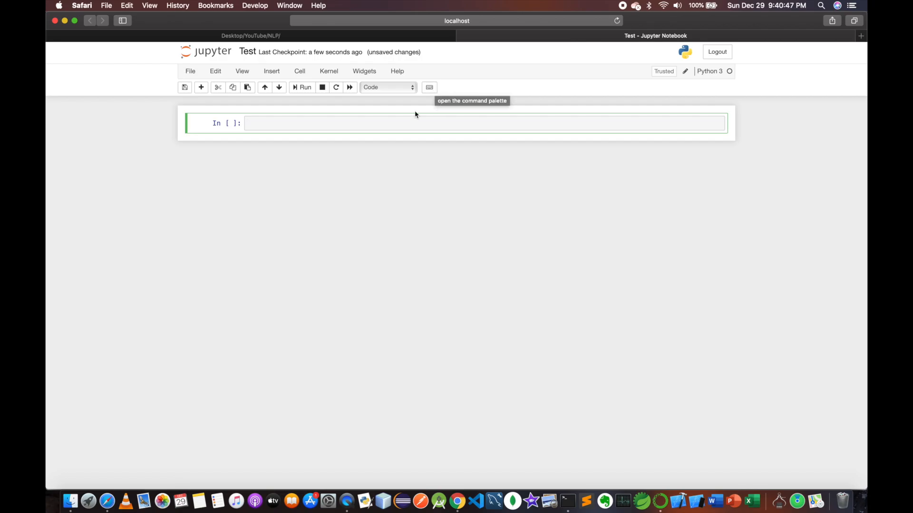
{"action": "left_click", "coordinate": [429, 87]}
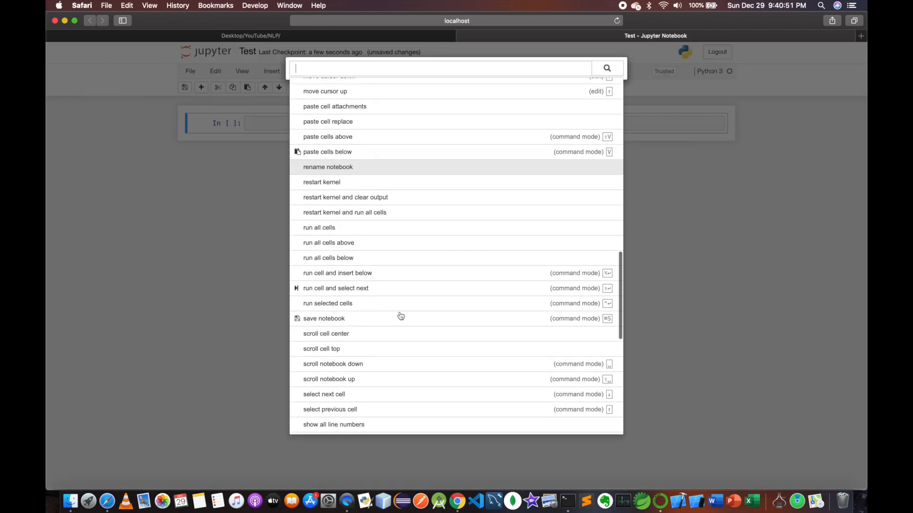
{"action": "scroll", "scroll_direction": "down", "scroll_amount": 3}
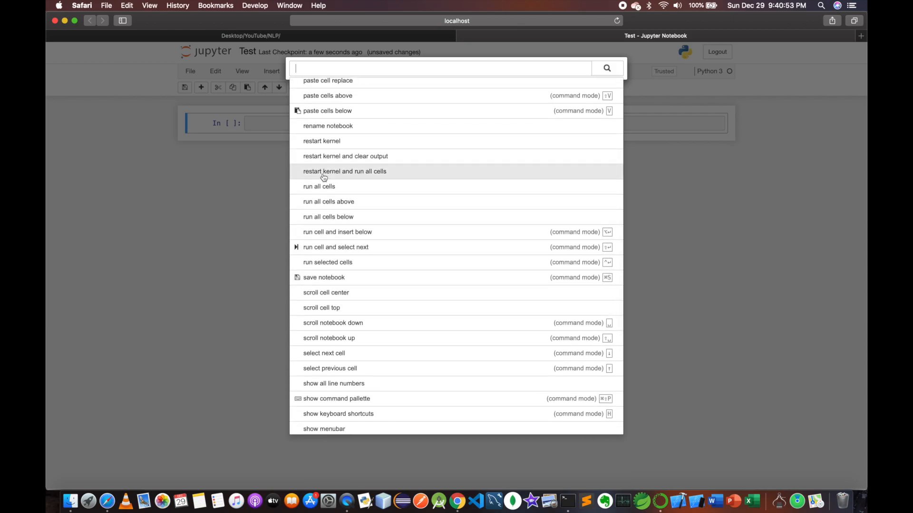
{"action": "mouse_move", "coordinate": [425, 262]}
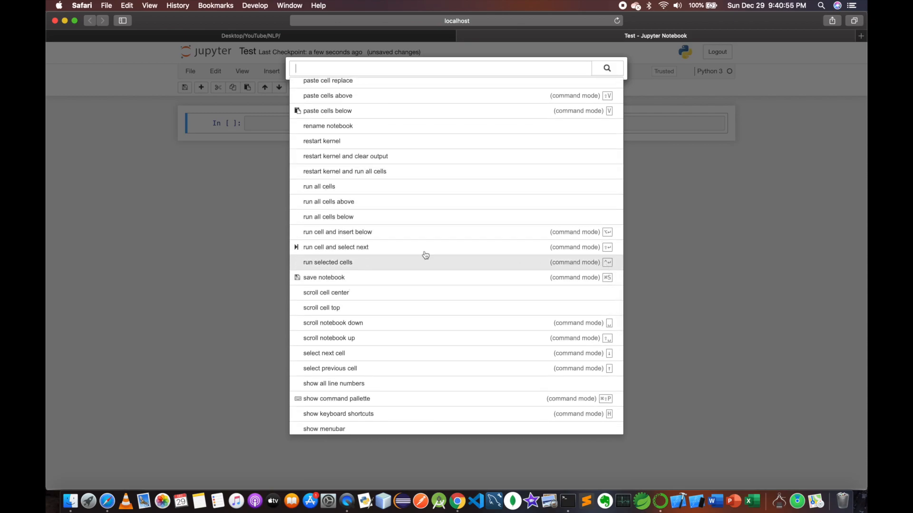
{"action": "mouse_move", "coordinate": [327, 238]}
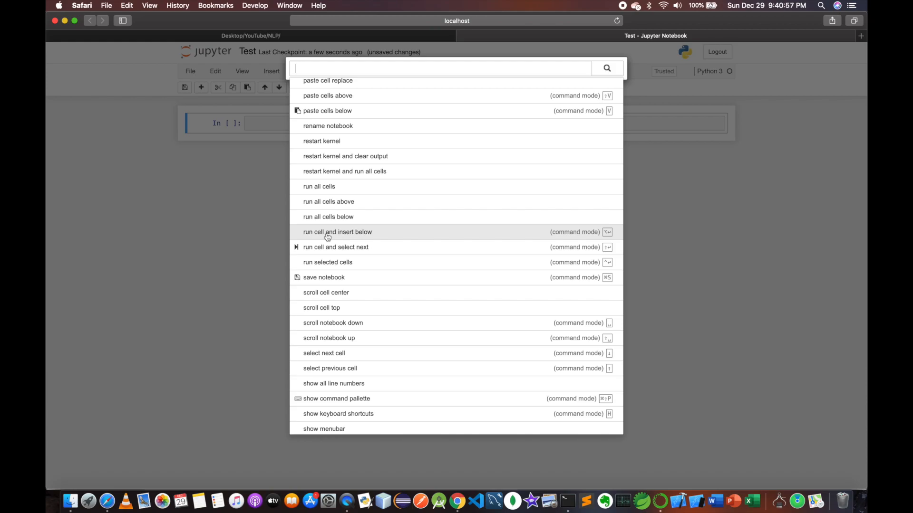
{"action": "mouse_move", "coordinate": [785, 192]}
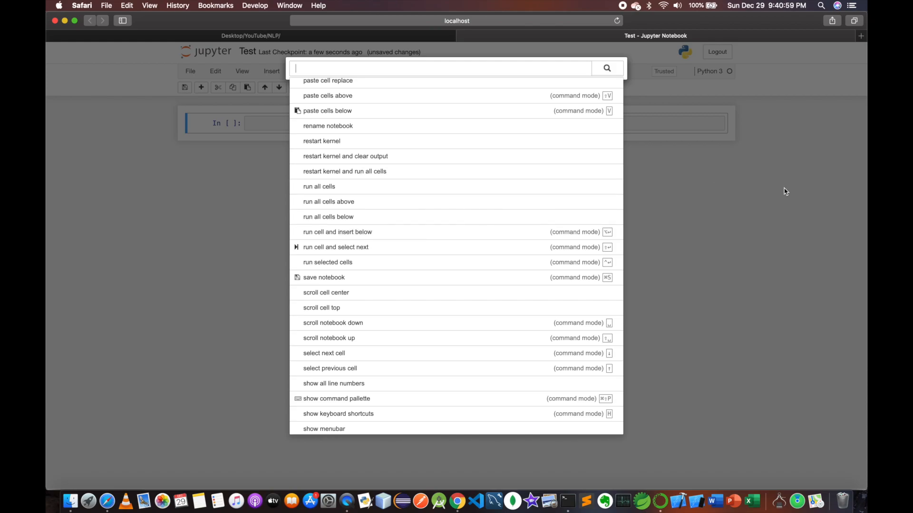
{"action": "key", "text": "Escape"}
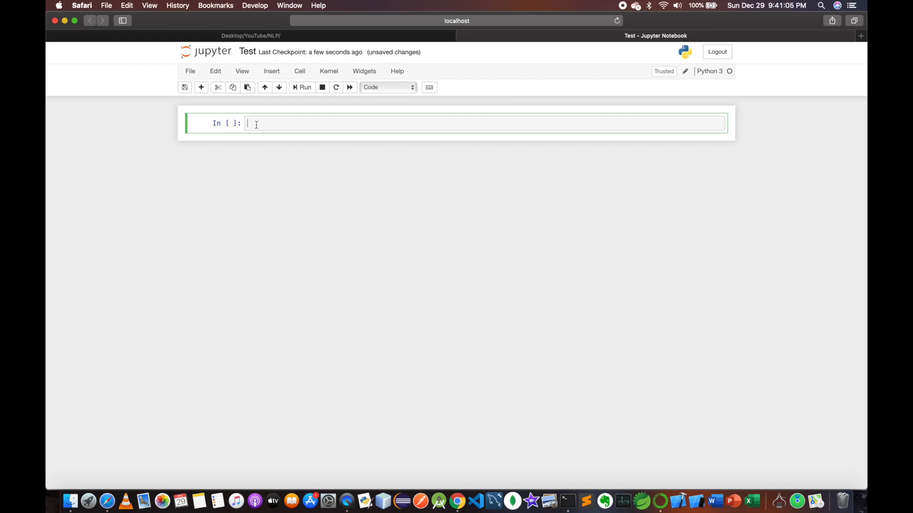
Step: Enter print('Hello') in the first cell and run it so Hello appears as output
{"action": "type", "text": "p"}
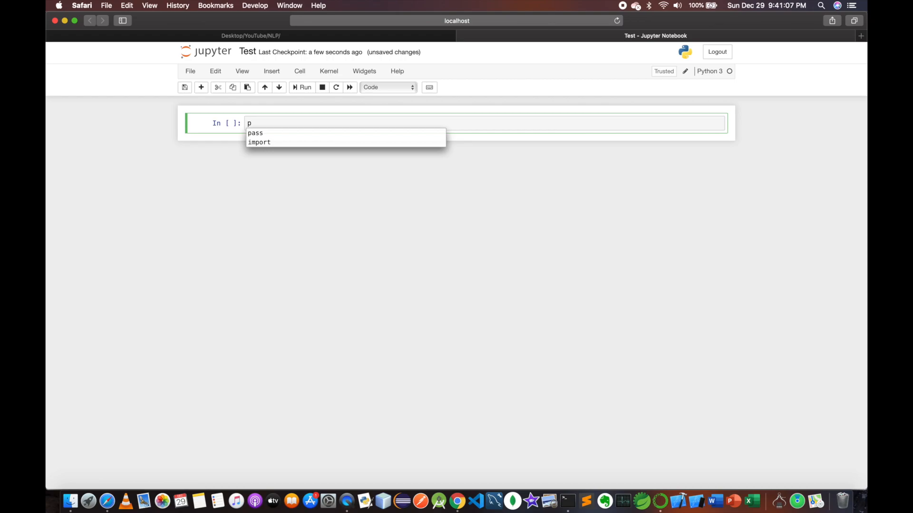
{"action": "type", "text": "rint('')"}
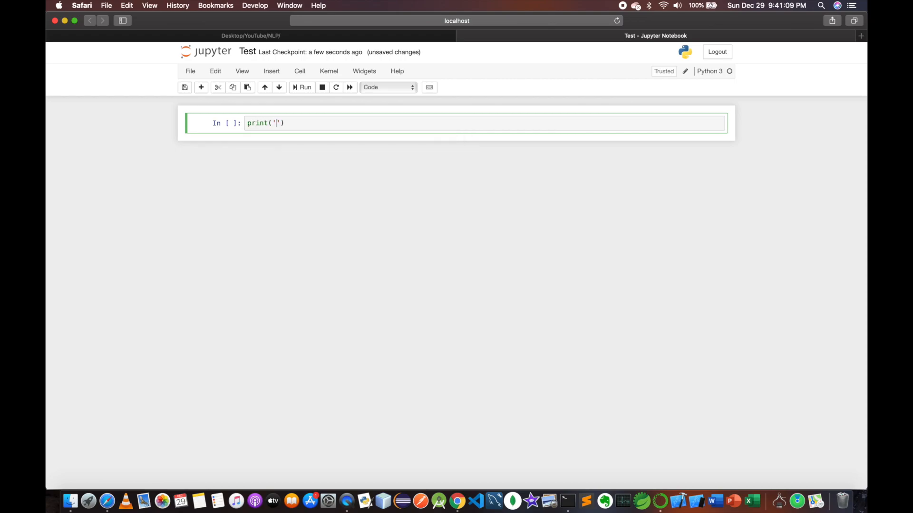
{"action": "type", "text": "Hello"}
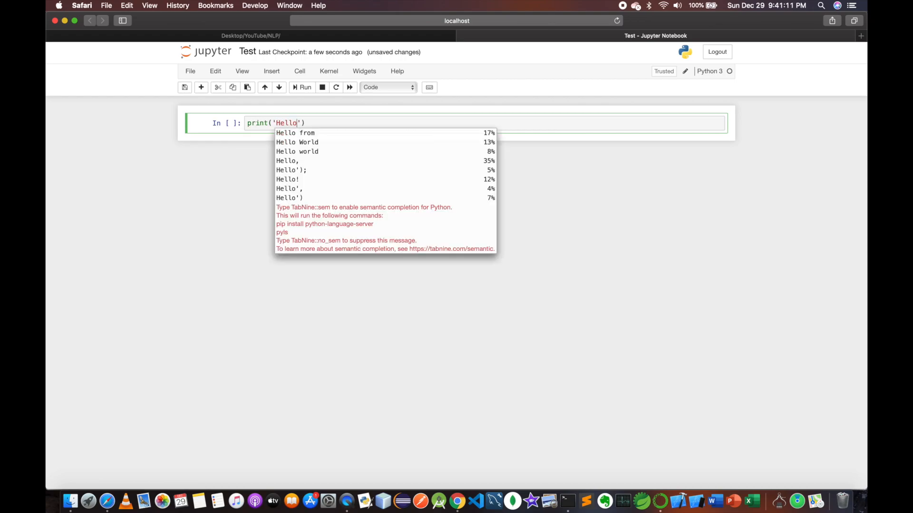
{"action": "left_click", "coordinate": [322, 123]}
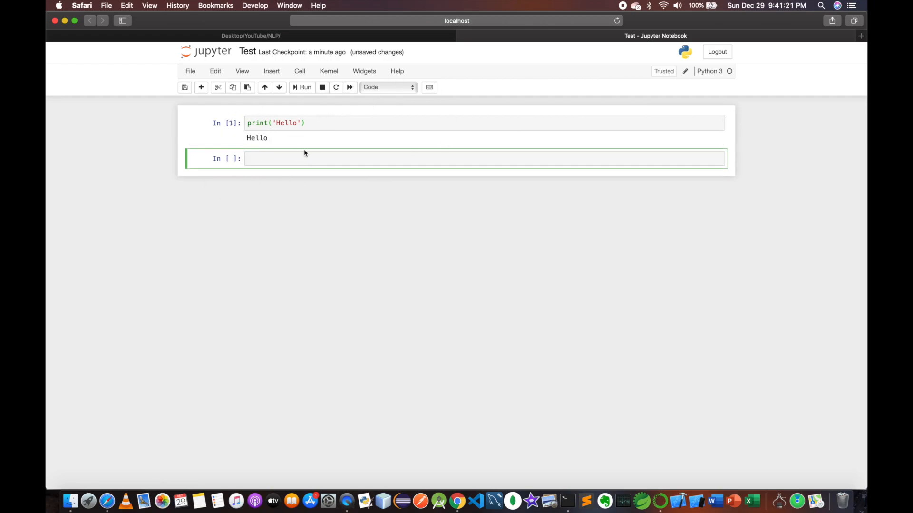
{"action": "left_click", "coordinate": [429, 88]}
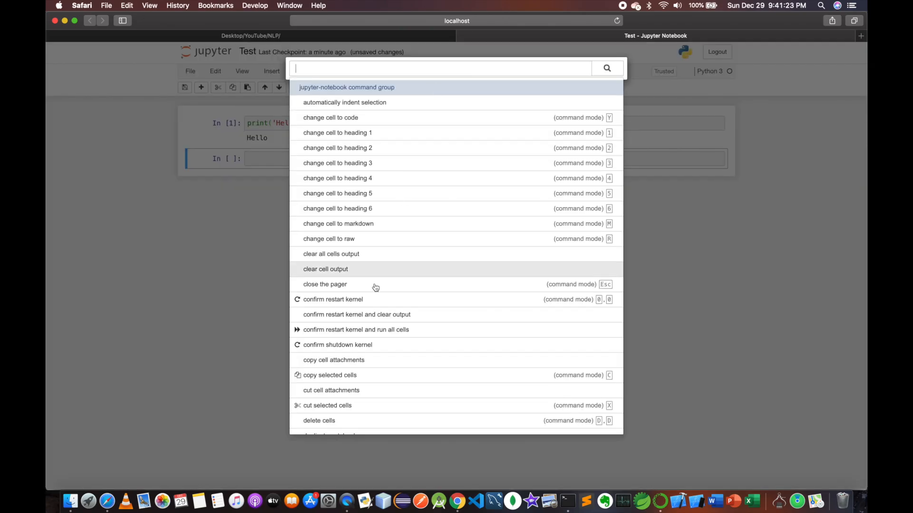
{"action": "scroll", "scroll_direction": "down", "scroll_amount": 3}
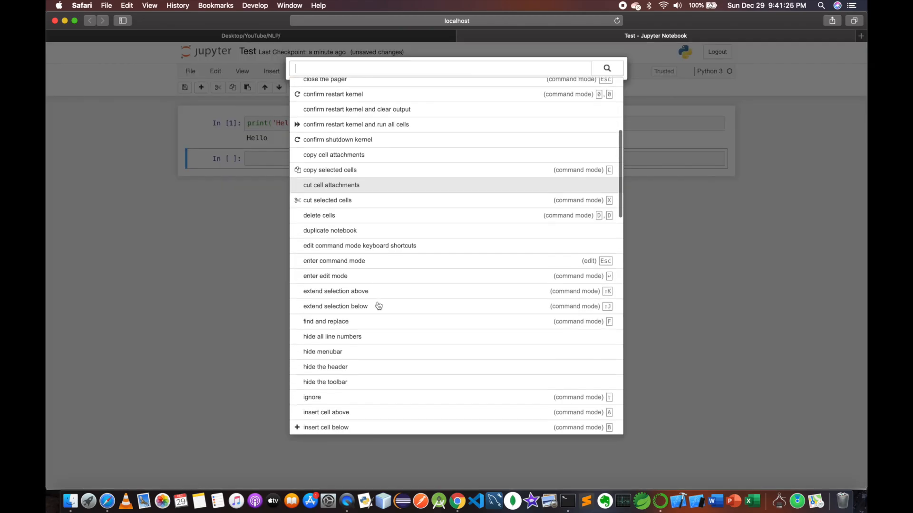
{"action": "scroll", "scroll_direction": "down", "scroll_amount": 3}
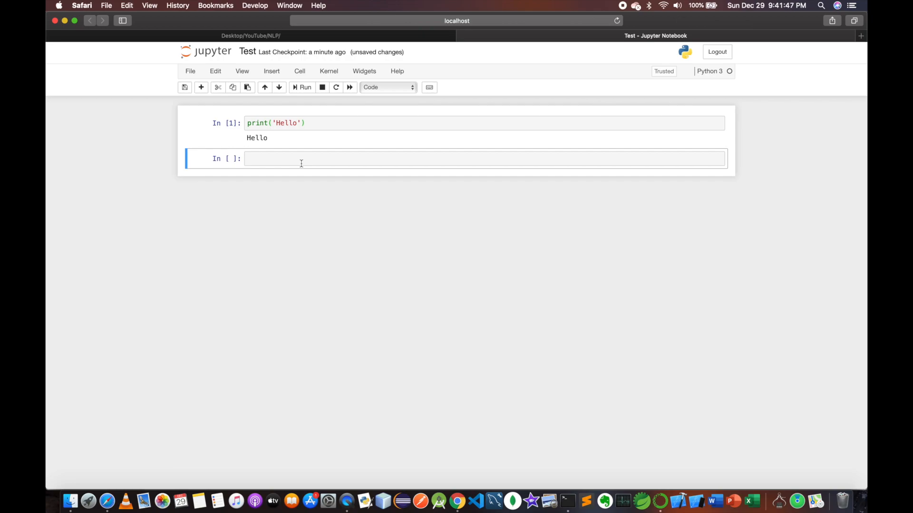
Step: Make the empty cell a Markdown cell reading 'This is a test' and render it
{"action": "left_click", "coordinate": [283, 158]}
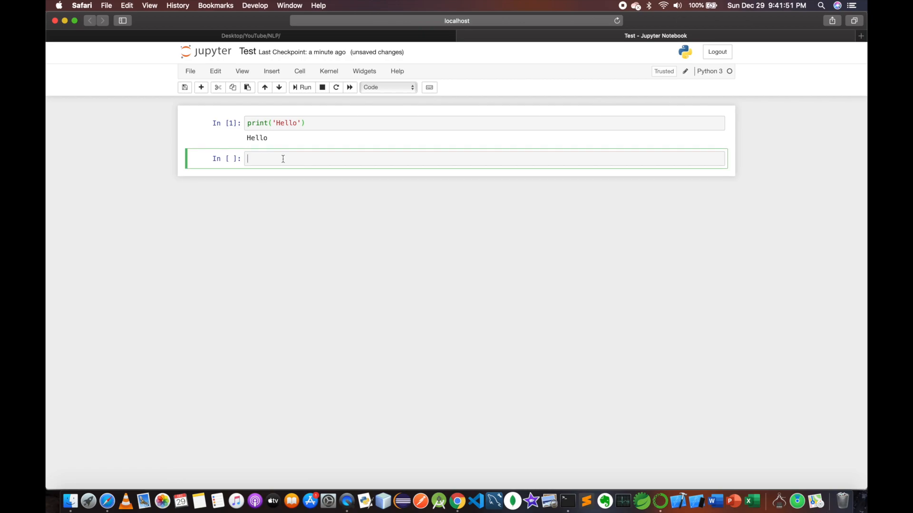
{"action": "left_click", "coordinate": [300, 71]}
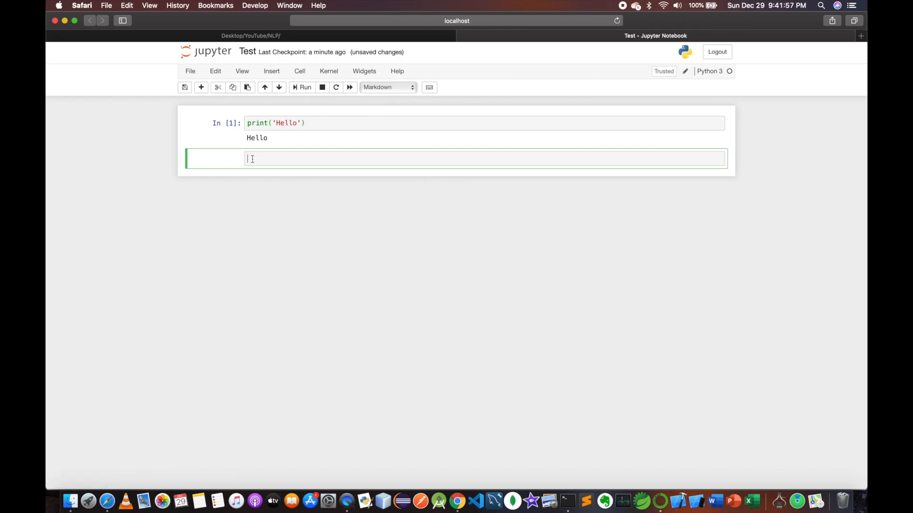
{"action": "type", "text": "This is a"}
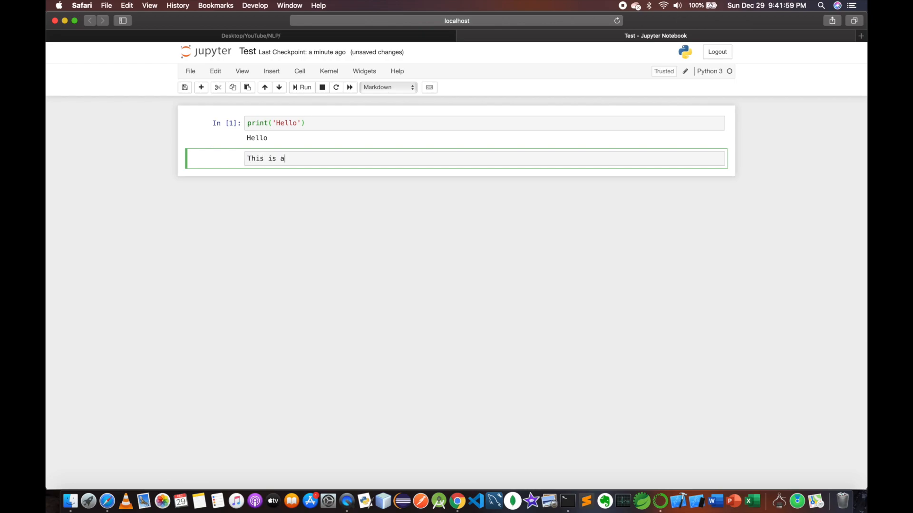
{"action": "type", "text": "test"}
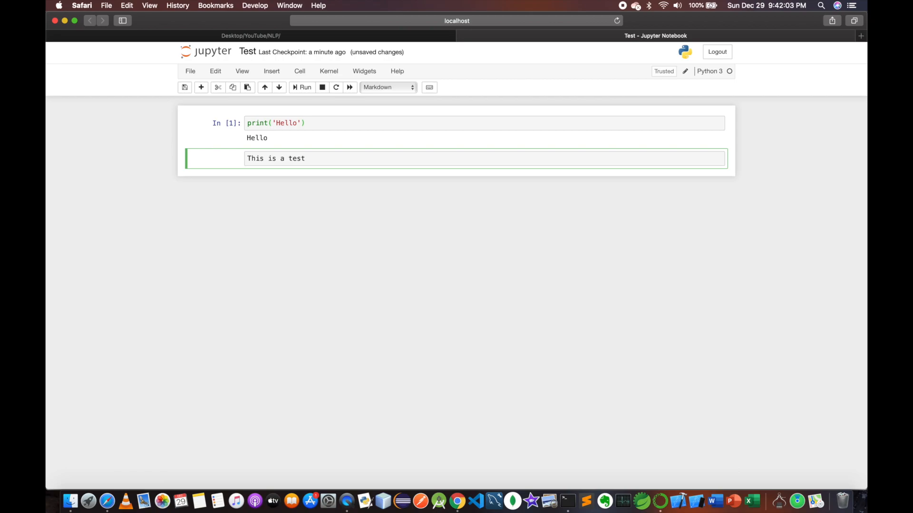
{"action": "left_click", "coordinate": [302, 88]}
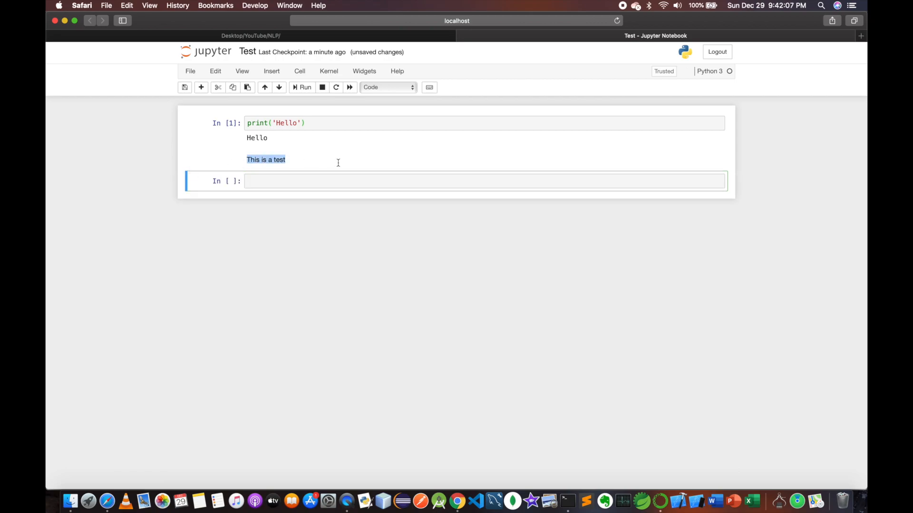
Step: Select the new empty cell and bring up the Cell menu's cell-type choices
{"action": "left_click", "coordinate": [387, 87]}
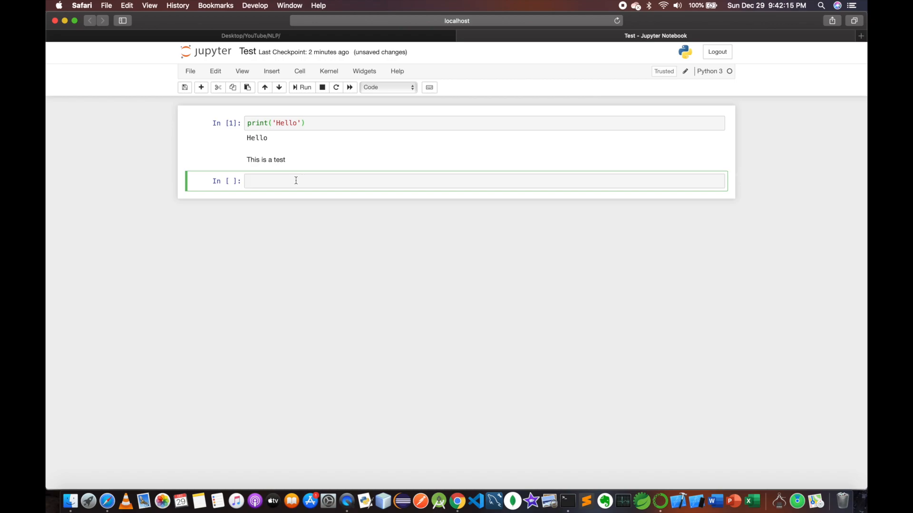
{"action": "left_click", "coordinate": [296, 181]}
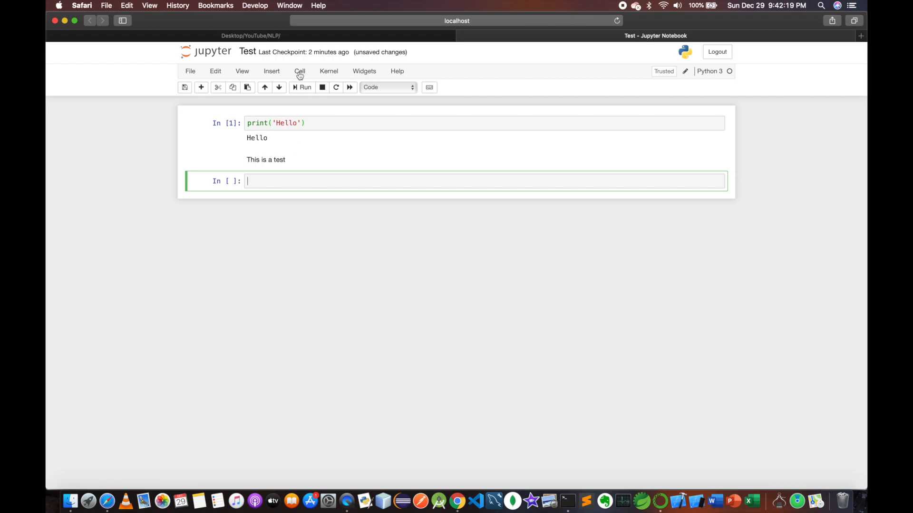
{"action": "left_click", "coordinate": [299, 71]}
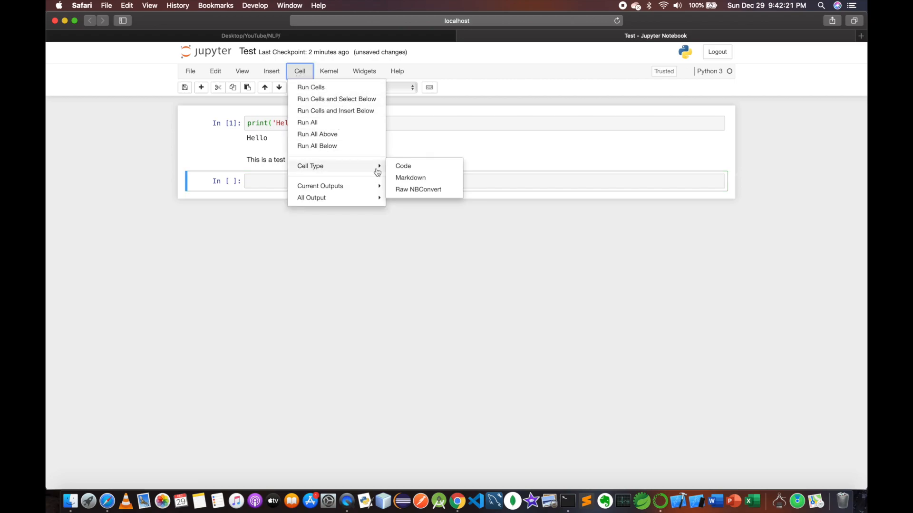
Step: Write a '## This is a test' markdown heading in the cell and render it
{"action": "left_click", "coordinate": [410, 178]}
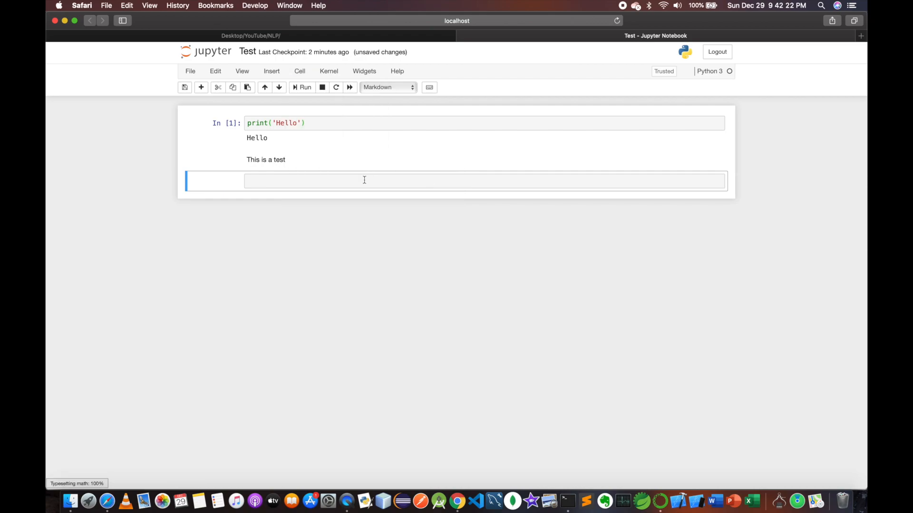
{"action": "type", "text": "#"}
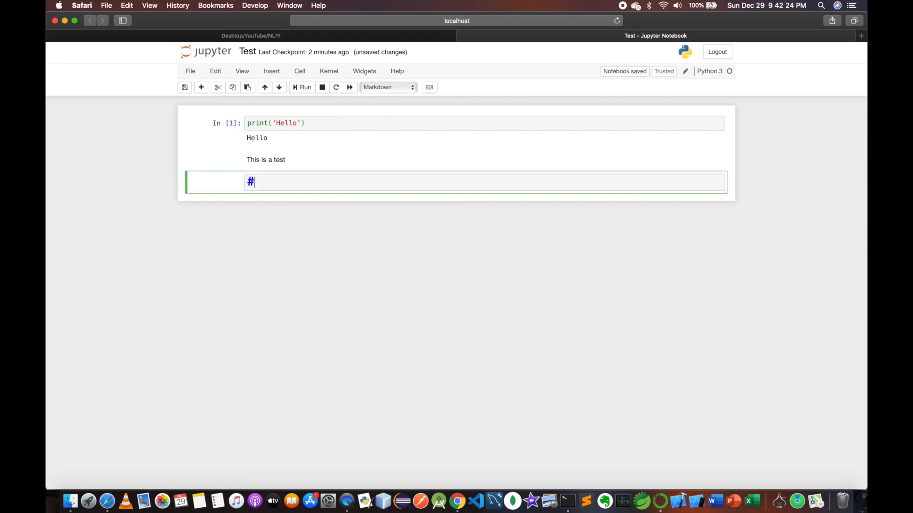
{"action": "type", "text": "#"}
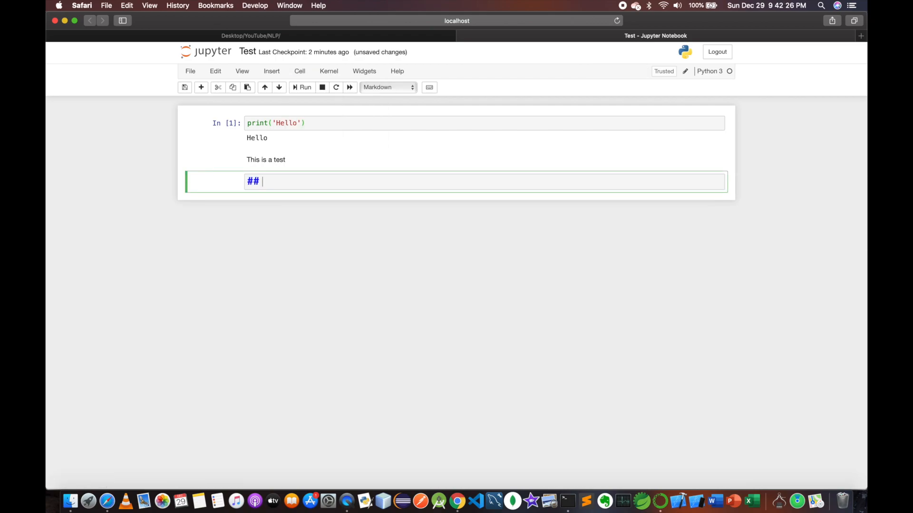
{"action": "type", "text": "This is"}
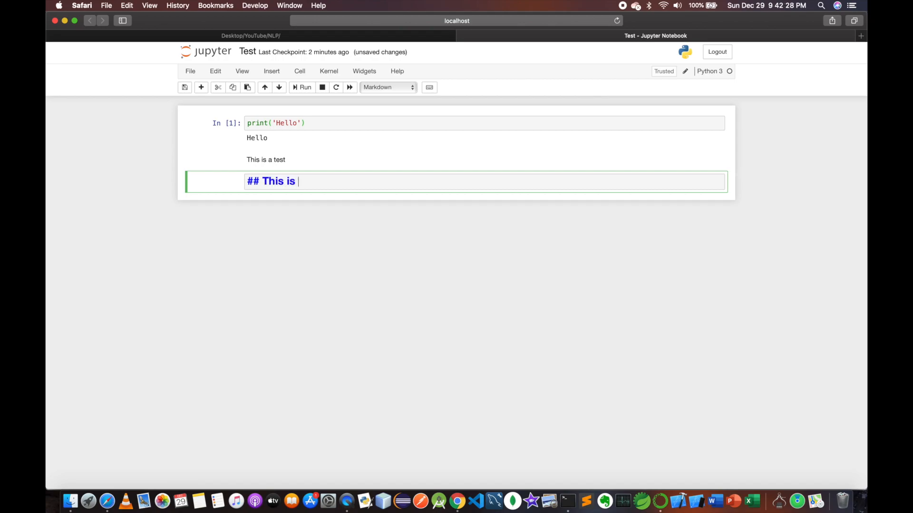
{"action": "type", "text": "a test"}
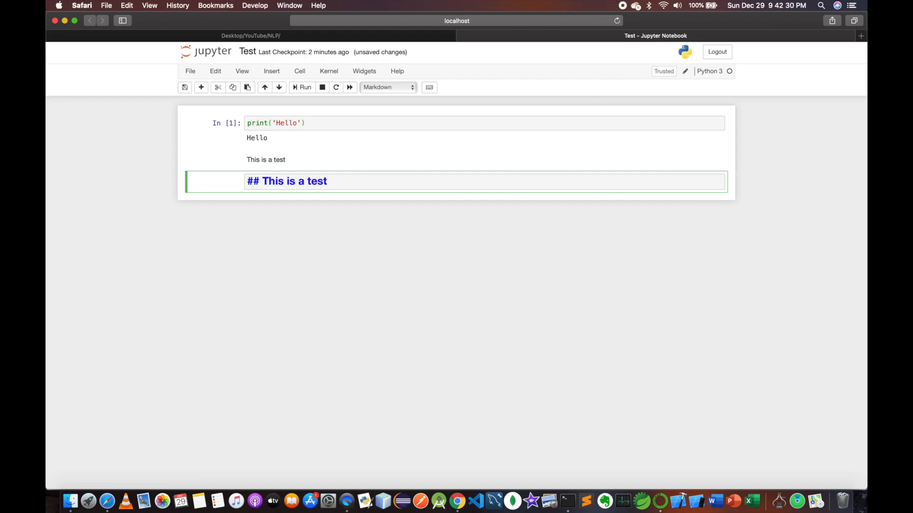
{"action": "left_click", "coordinate": [301, 86]}
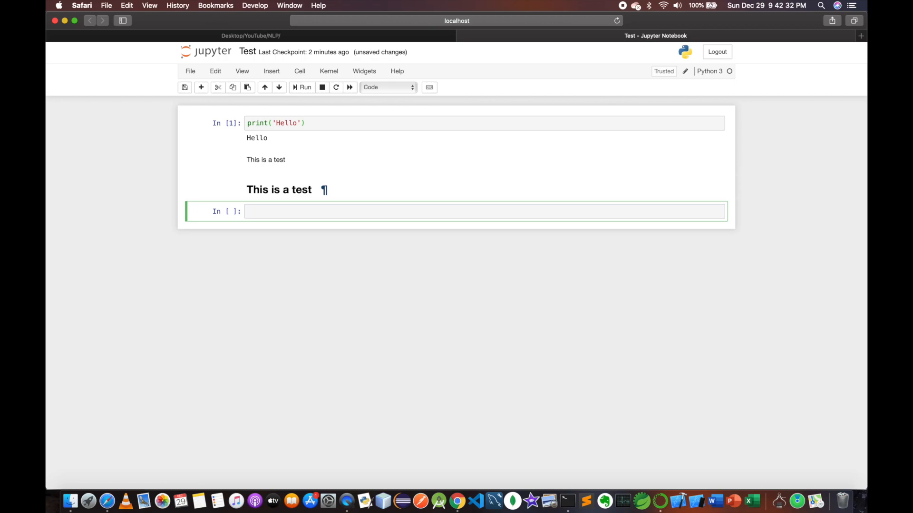
{"action": "mouse_move", "coordinate": [371, 198]}
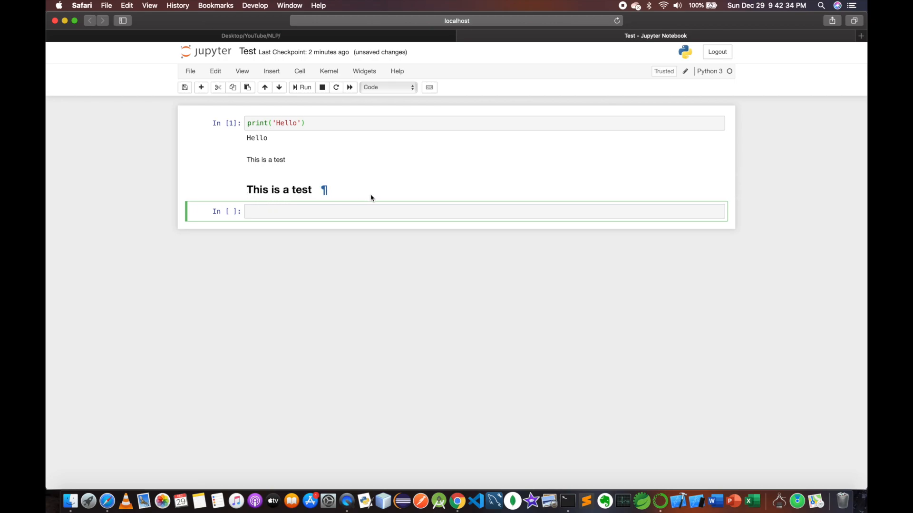
Step: Begin typing 'Bu' in the new empty cell below the heading
{"action": "left_click", "coordinate": [292, 211]}
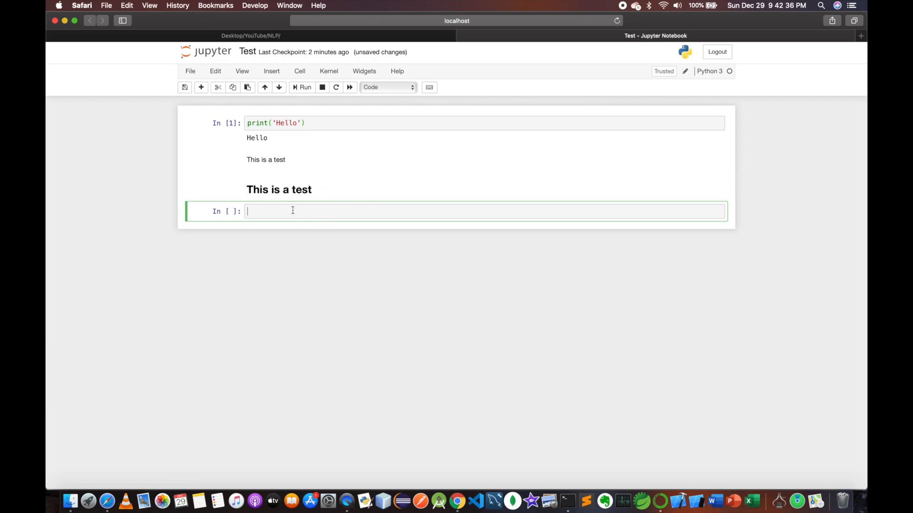
{"action": "type", "text": "Bu"}
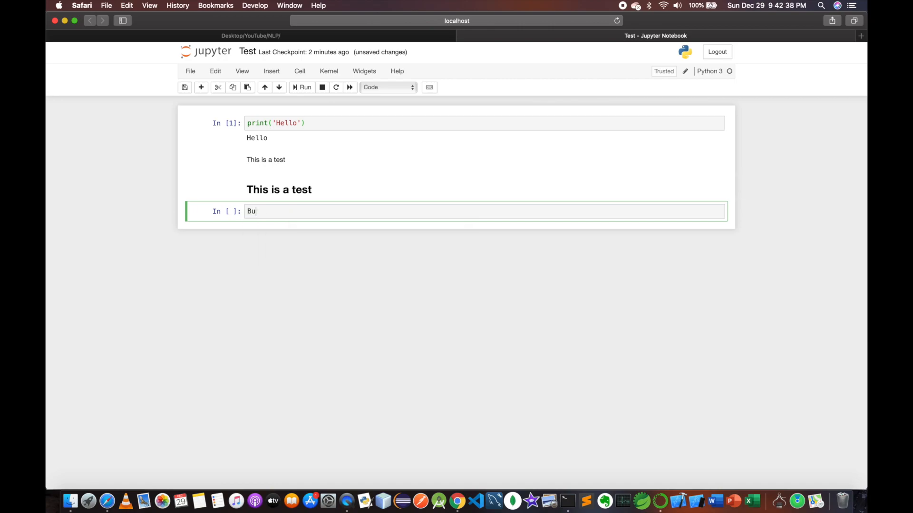
Step: Render a 'Bullest' markdown cell with a bulleted list of one and two, then move to the new cell
{"action": "left_click", "coordinate": [299, 71]}
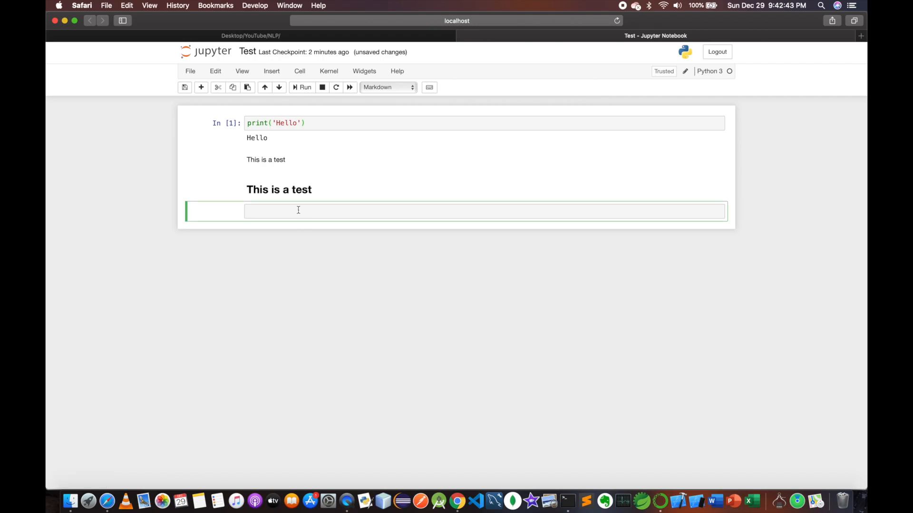
{"action": "type", "text": "Nulles"}
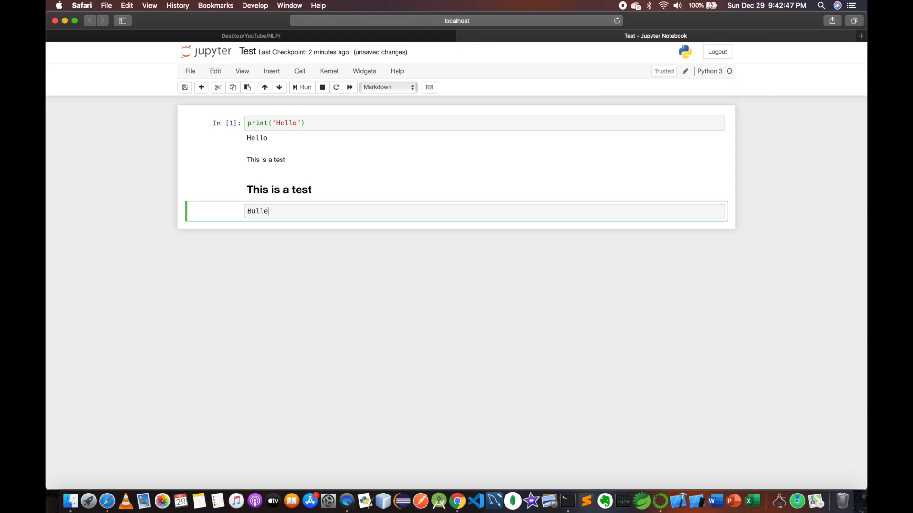
{"action": "type", "text": "st"}
{"action": "type", "text": "- one"}
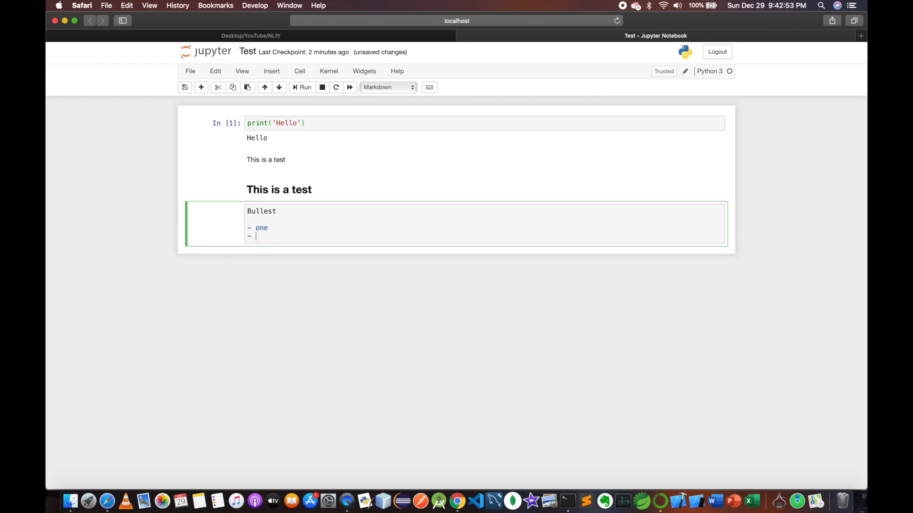
{"action": "type", "text": "two"}
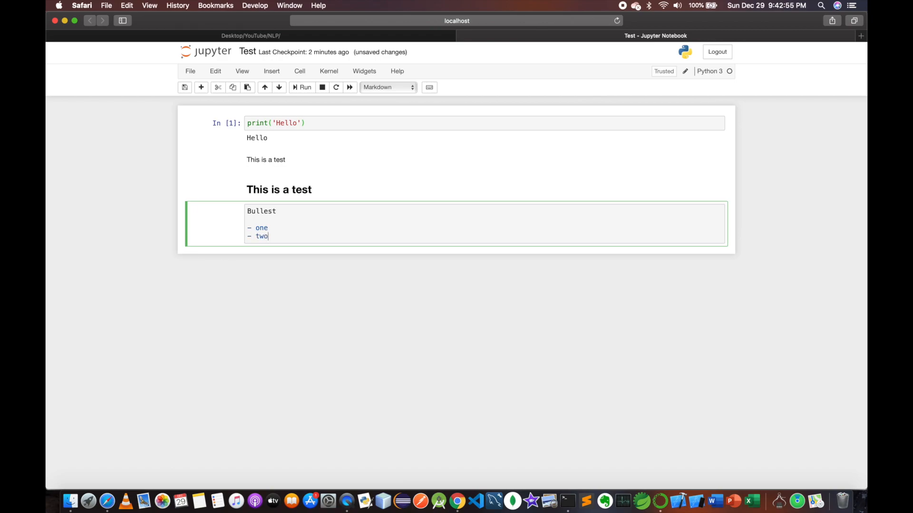
{"action": "key", "text": "shift+enter"}
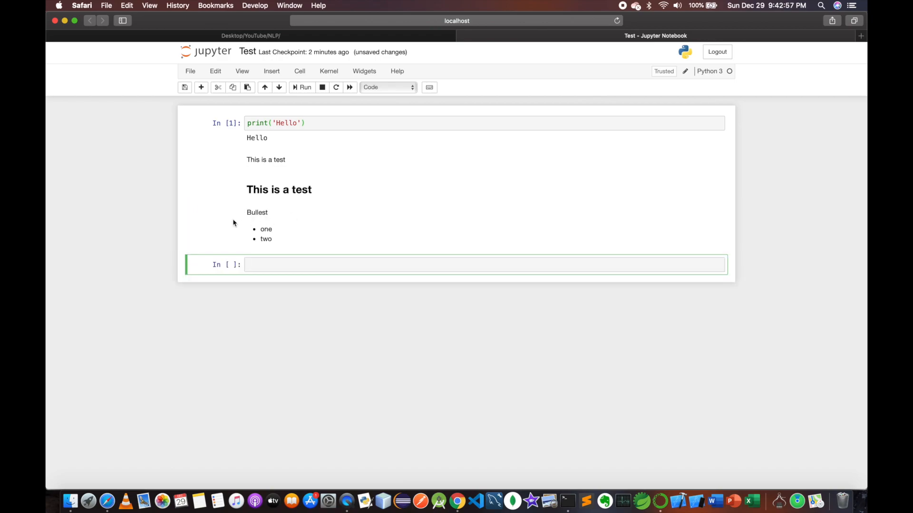
{"action": "left_click", "coordinate": [485, 264]}
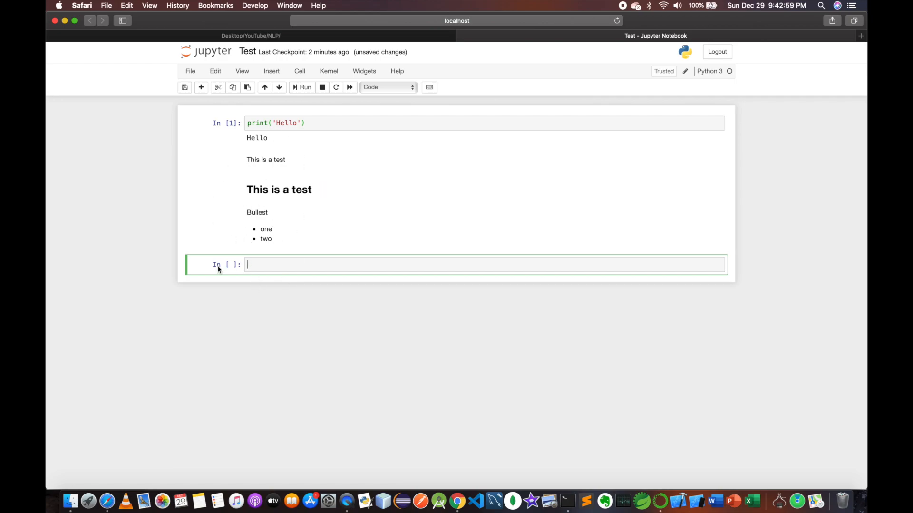
{"action": "mouse_move", "coordinate": [266, 248]}
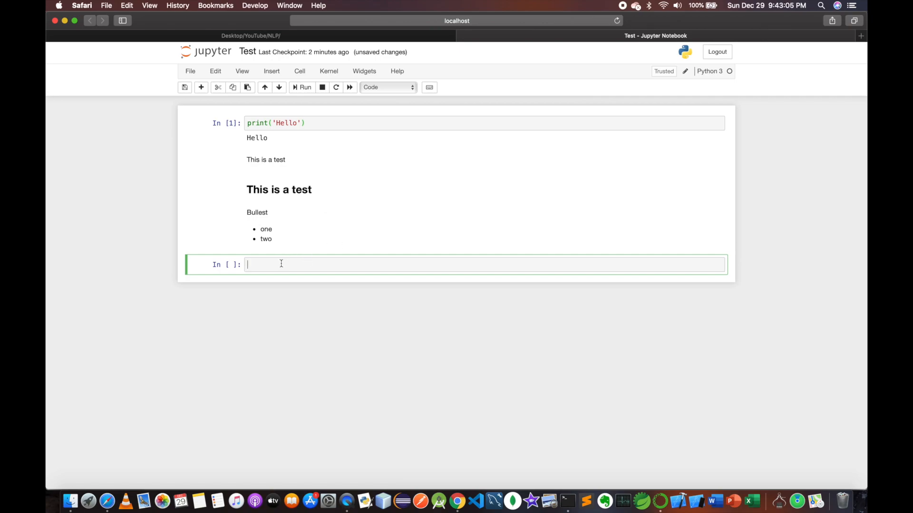
Step: Enter !pwd in the new code cell to show the working directory ending in Desktop/YouTube/NLP
{"action": "type", "text": "!"}
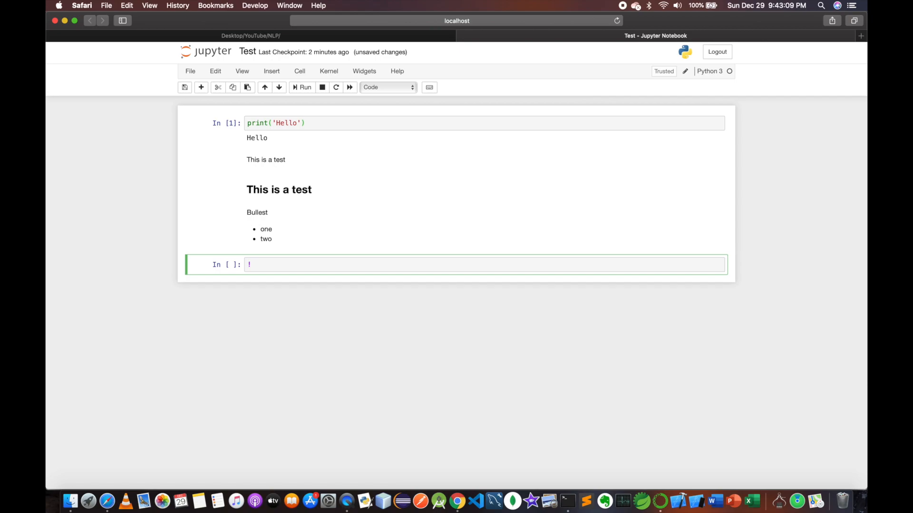
{"action": "type", "text": "pwd"}
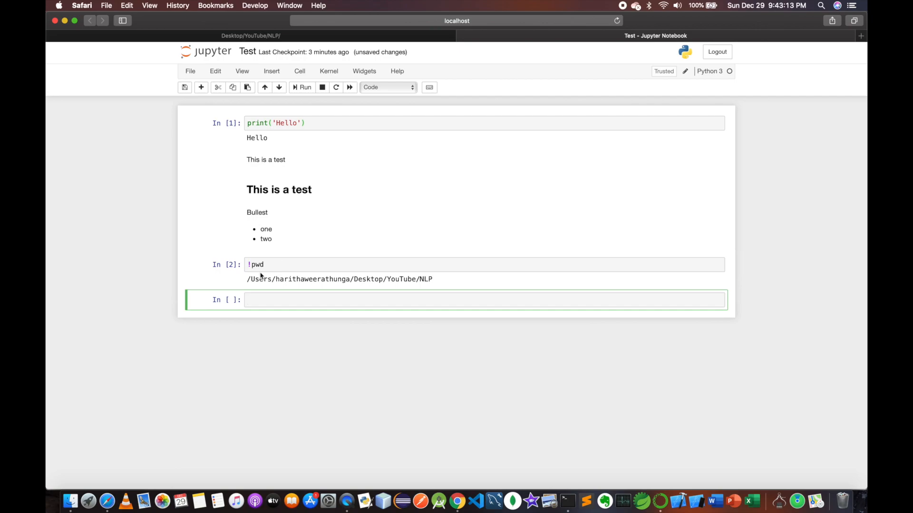
{"action": "mouse_move", "coordinate": [460, 288]}
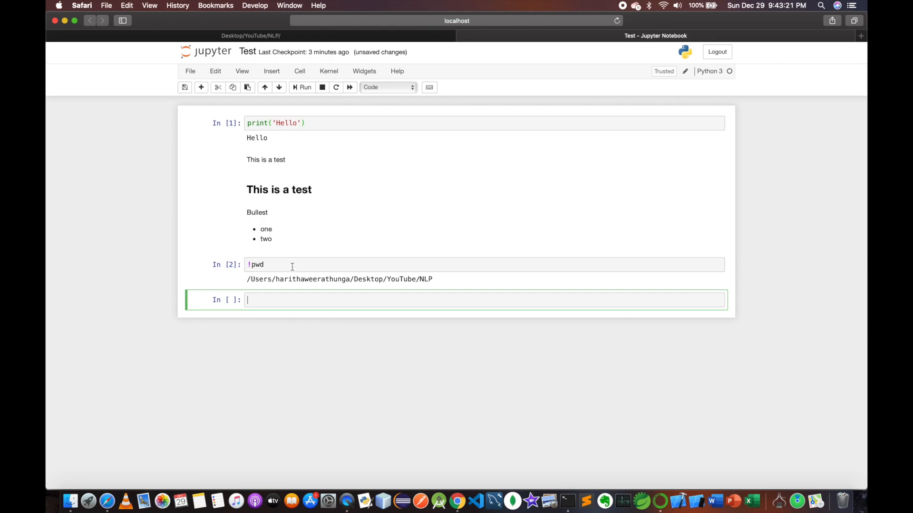
{"action": "mouse_move", "coordinate": [396, 71]}
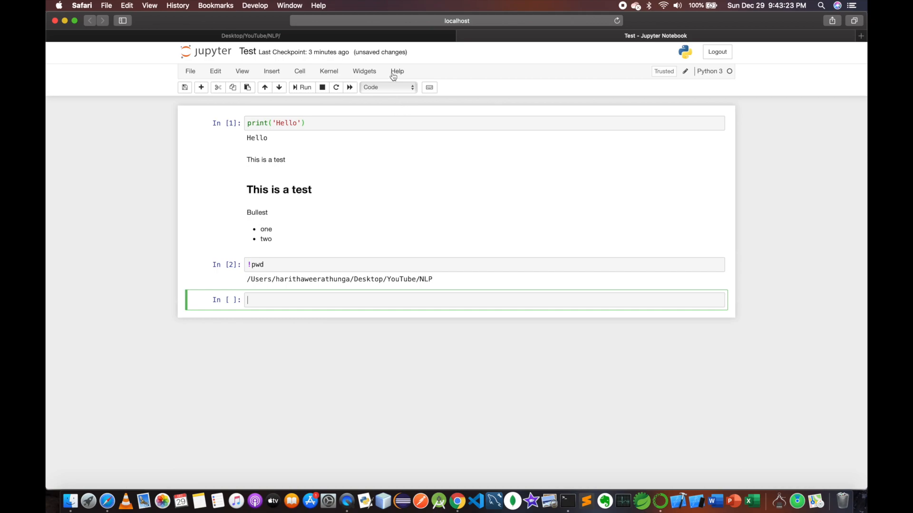
{"action": "left_click", "coordinate": [396, 71]}
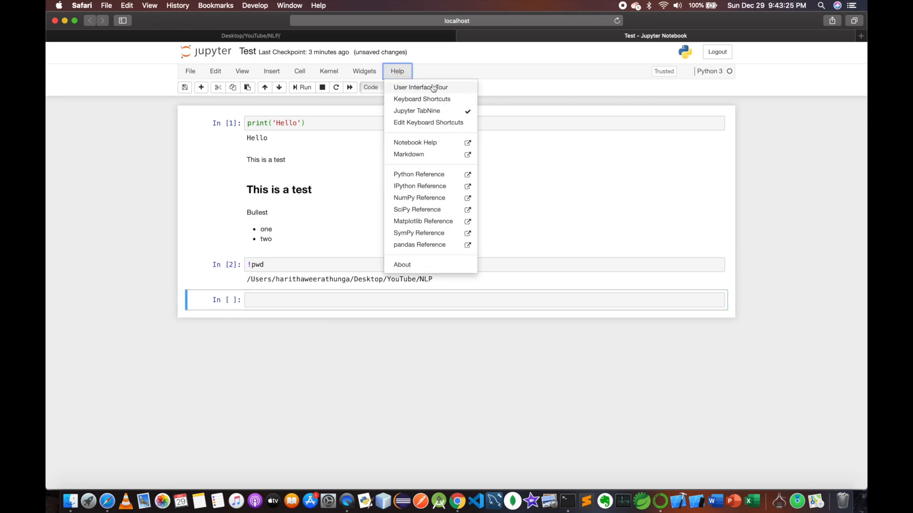
{"action": "mouse_move", "coordinate": [434, 93]}
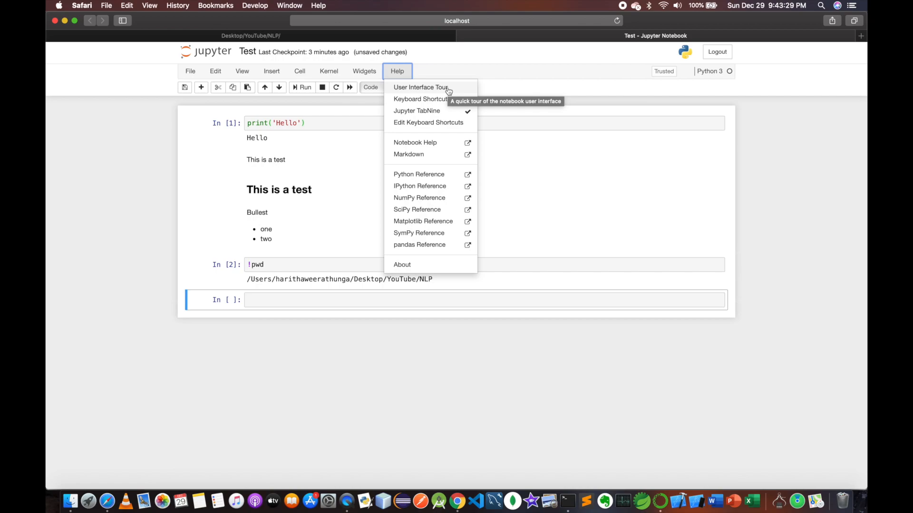
{"action": "left_click", "coordinate": [274, 300]}
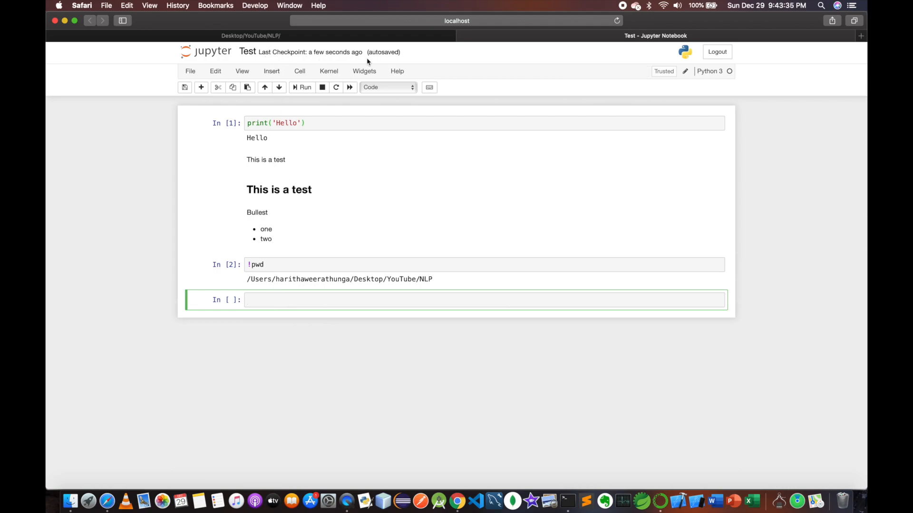
{"action": "mouse_move", "coordinate": [410, 228]}
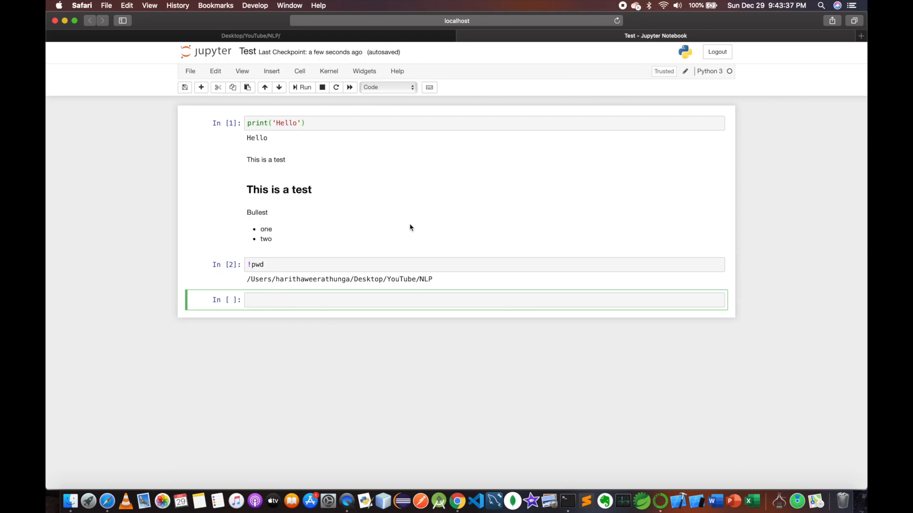
{"action": "left_click", "coordinate": [185, 87]}
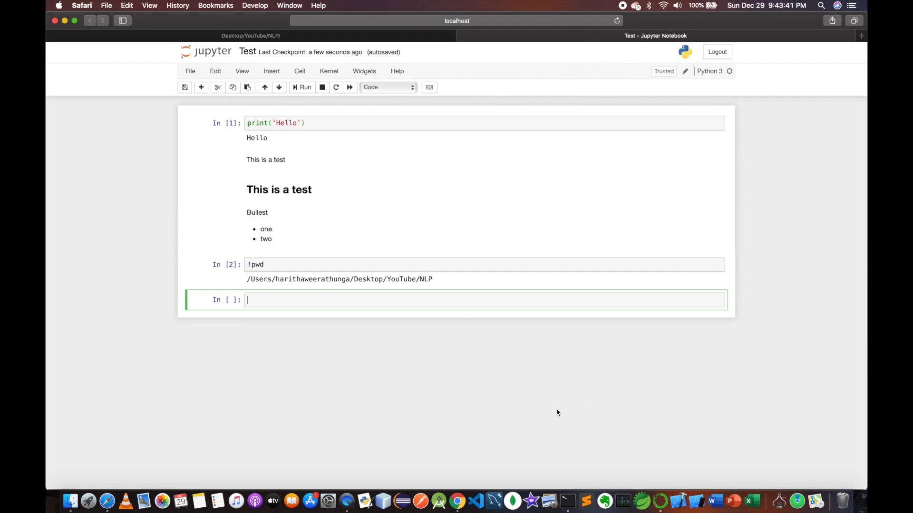
{"action": "mouse_move", "coordinate": [350, 222]}
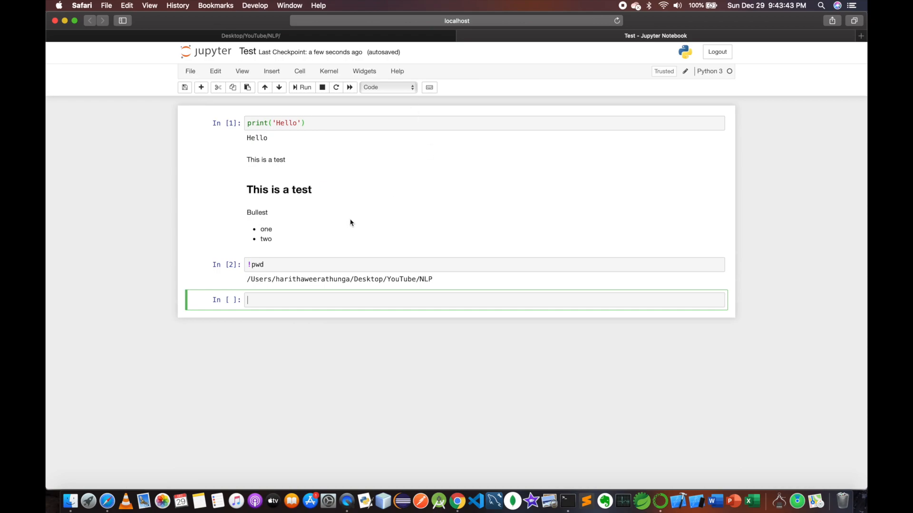
{"action": "mouse_move", "coordinate": [241, 104]}
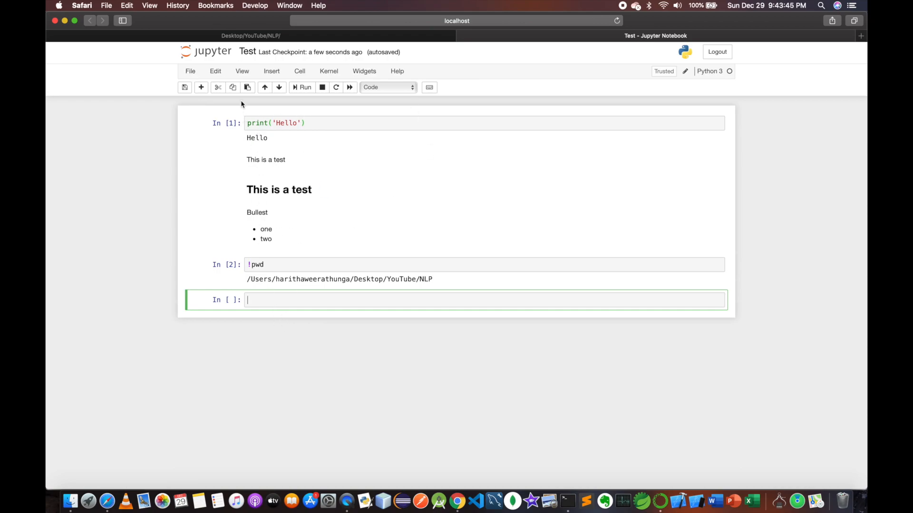
{"action": "mouse_move", "coordinate": [347, 342]}
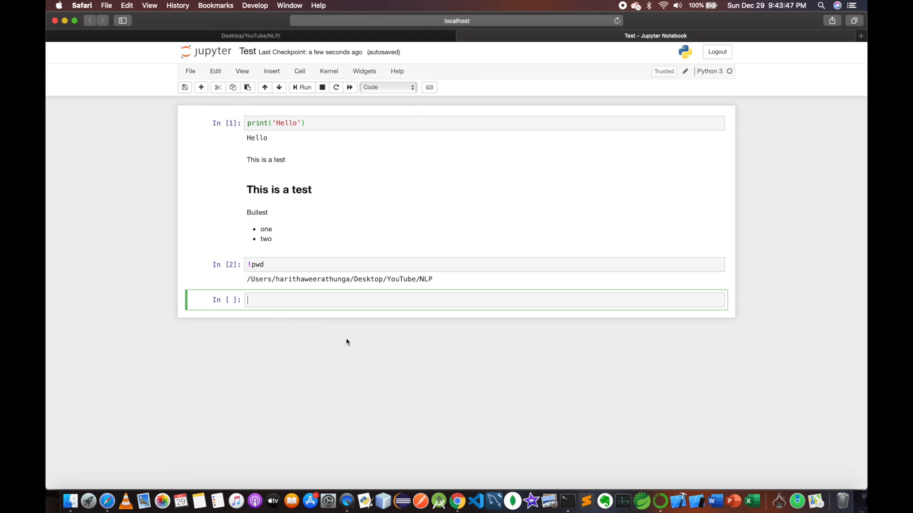